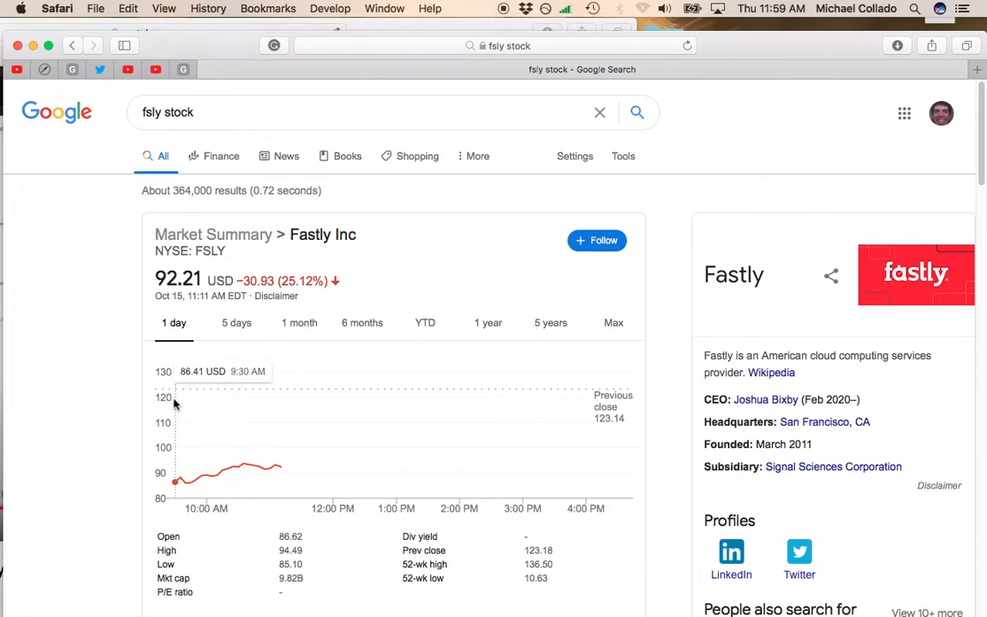
- Switch Fastly's stock chart to the 1-month range, showing the drop to 92.21 USD
click(299, 322)
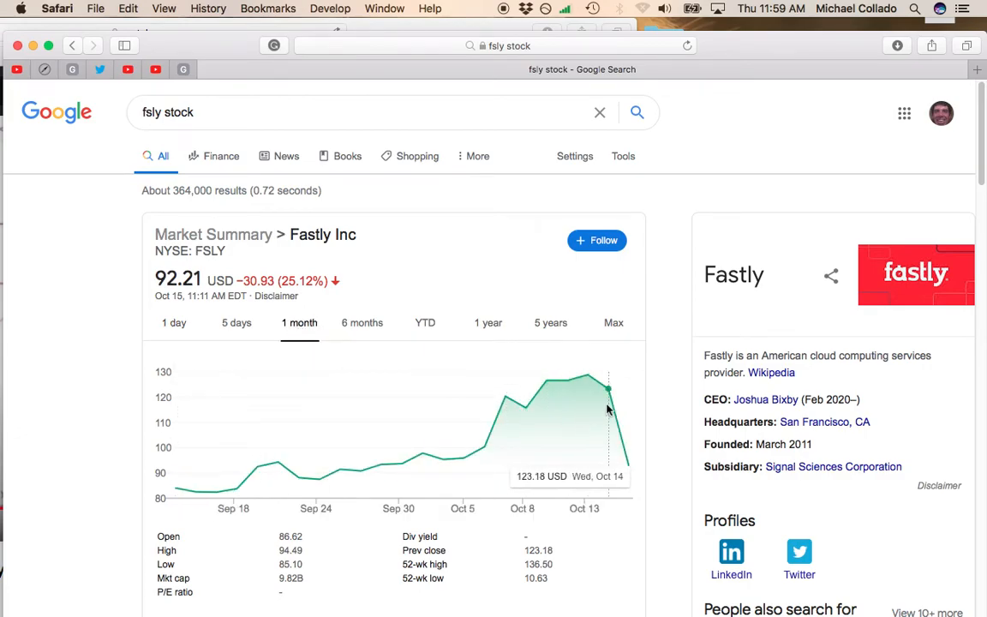
- Switch Fastly's chart to the 1-day intraday view, opening at 86.41 USD
click(173, 323)
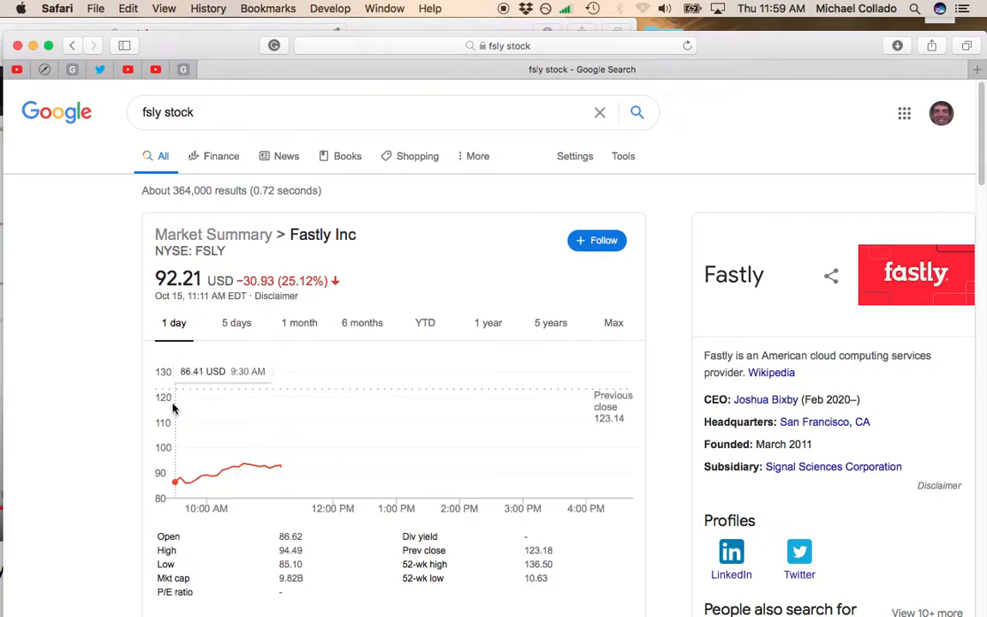
mouse_move(280, 410)
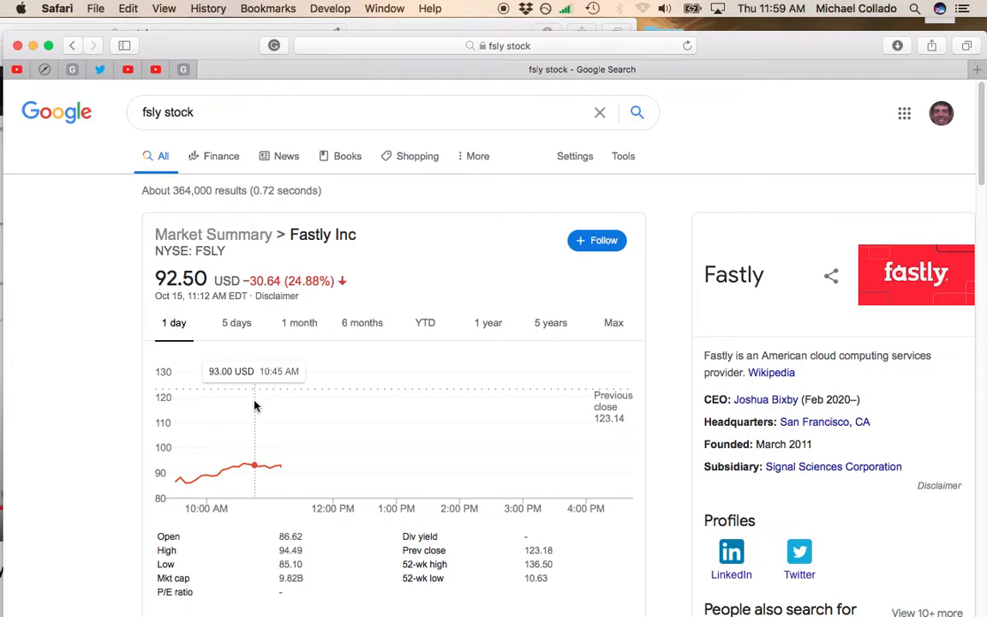
mouse_move(280, 404)
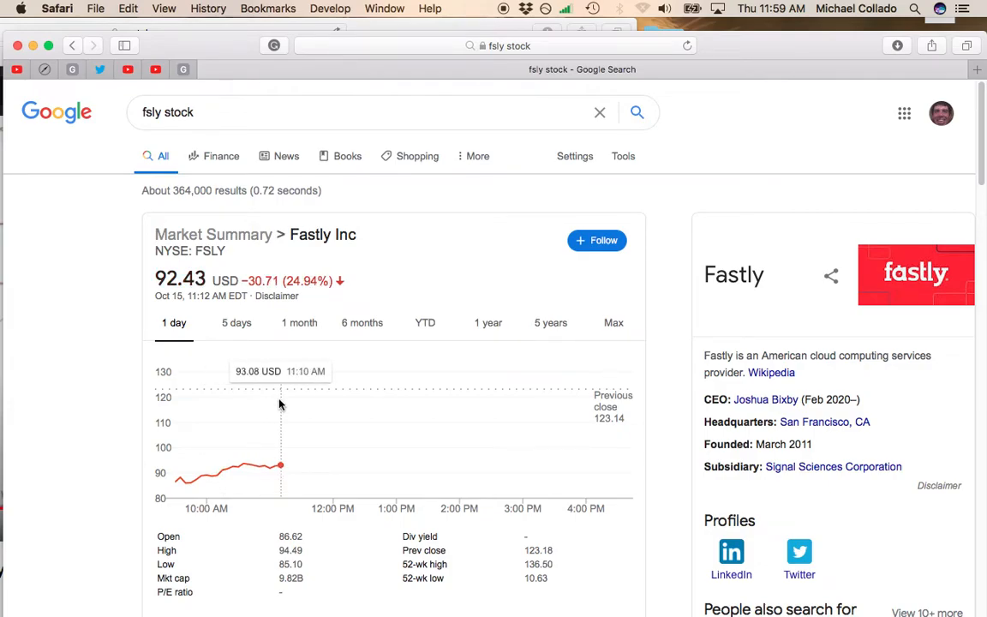
mouse_move(275, 403)
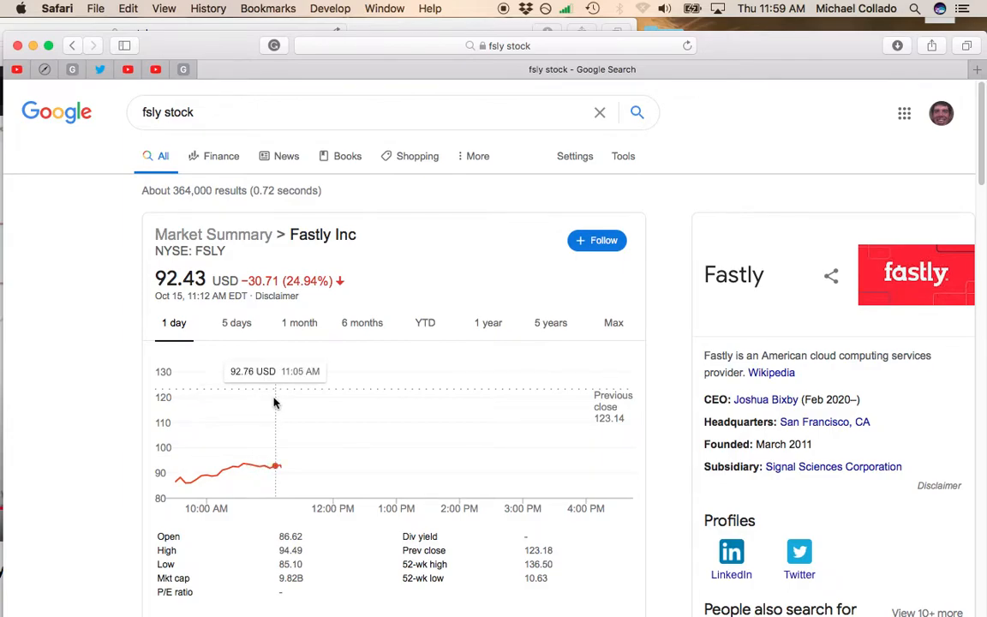
mouse_move(264, 397)
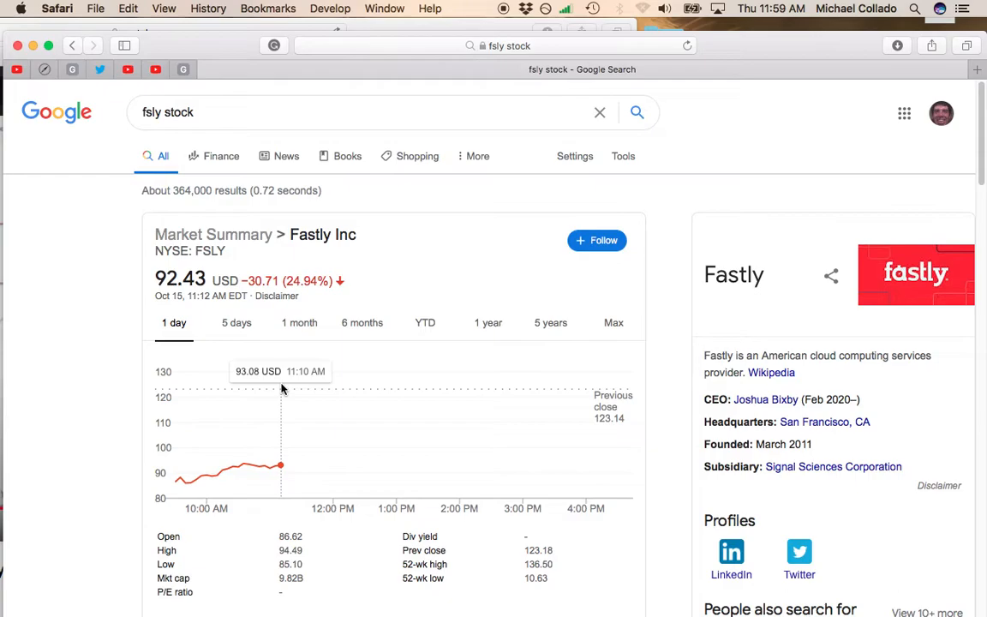
mouse_move(285, 389)
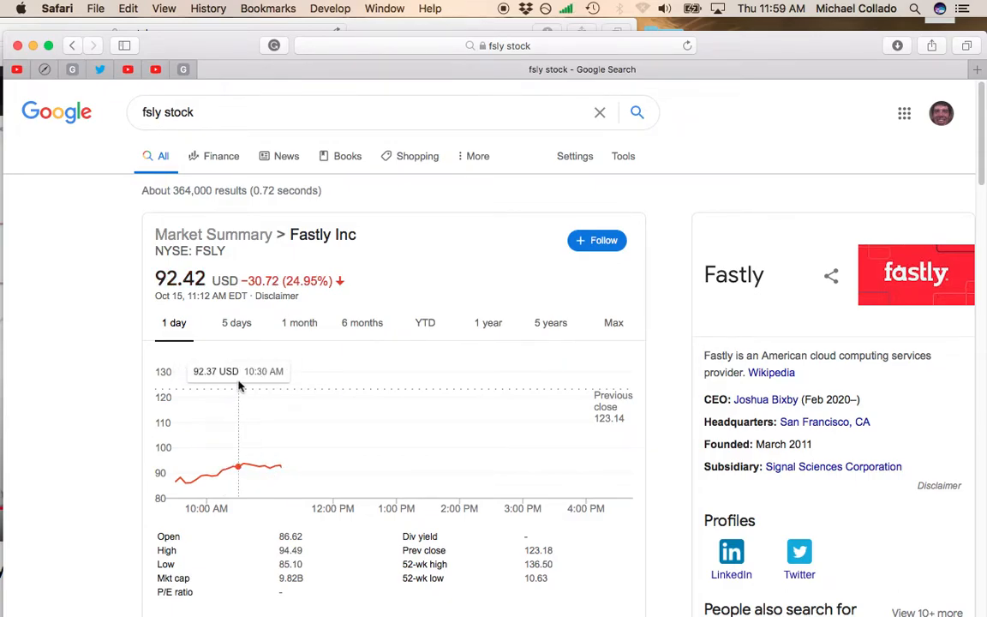
mouse_move(281, 466)
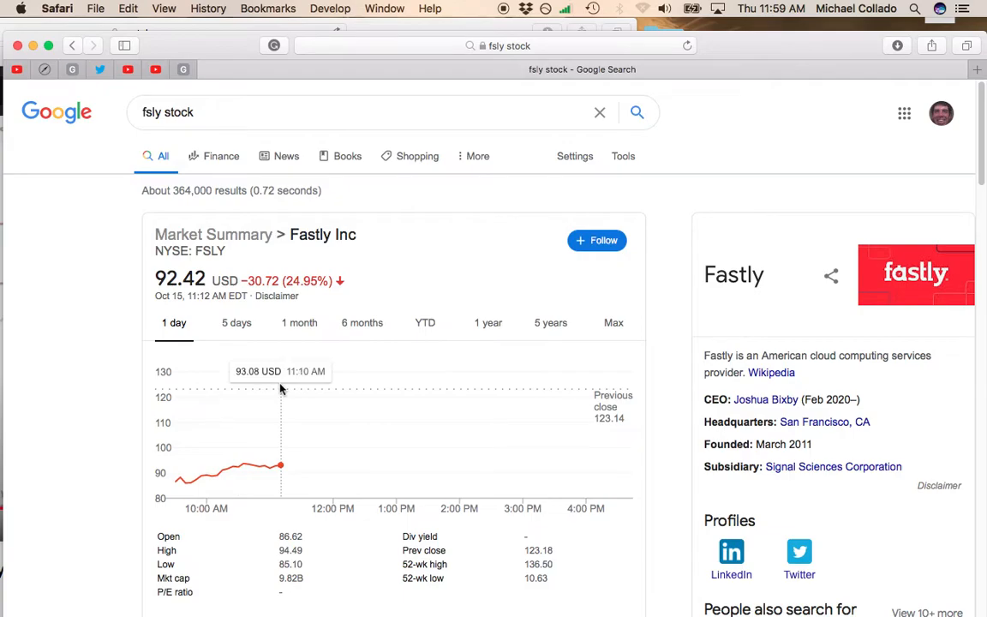
mouse_move(264, 360)
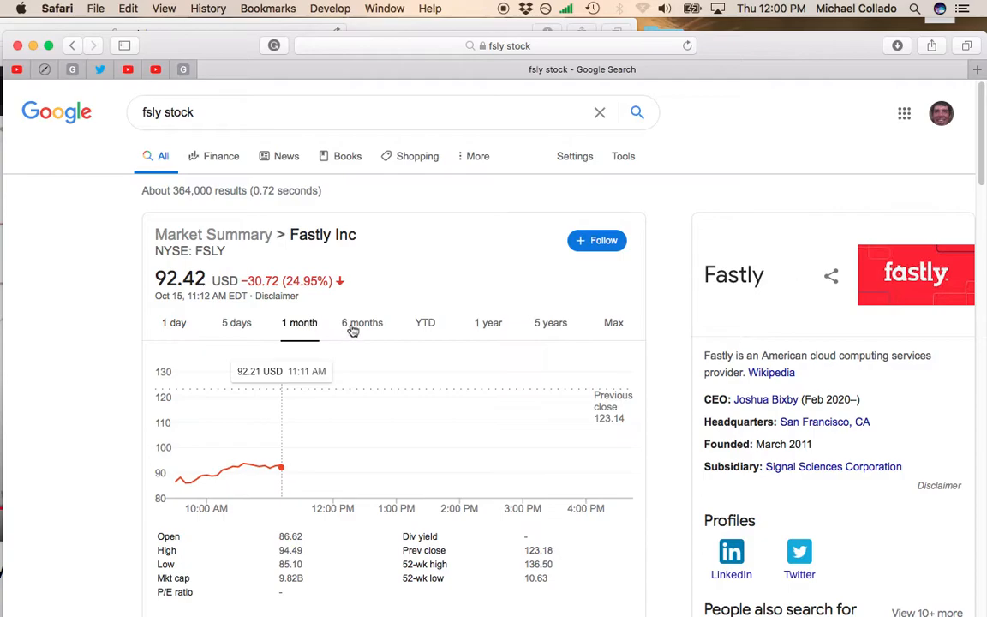
- Switch Fastly's chart to 6 months, briefly back to 1 day, then to 6 months again
click(362, 322)
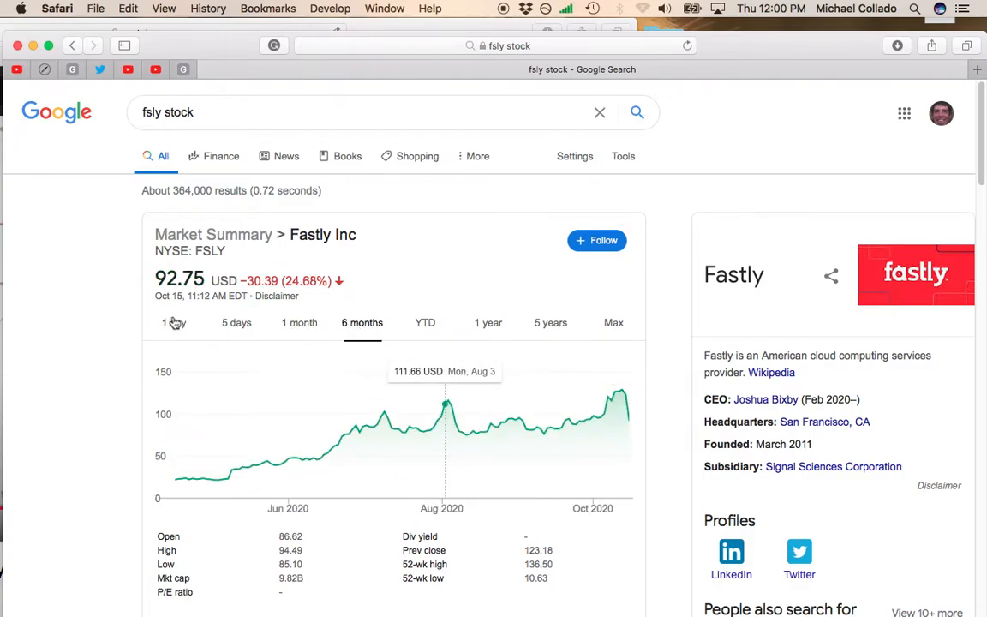
click(174, 322)
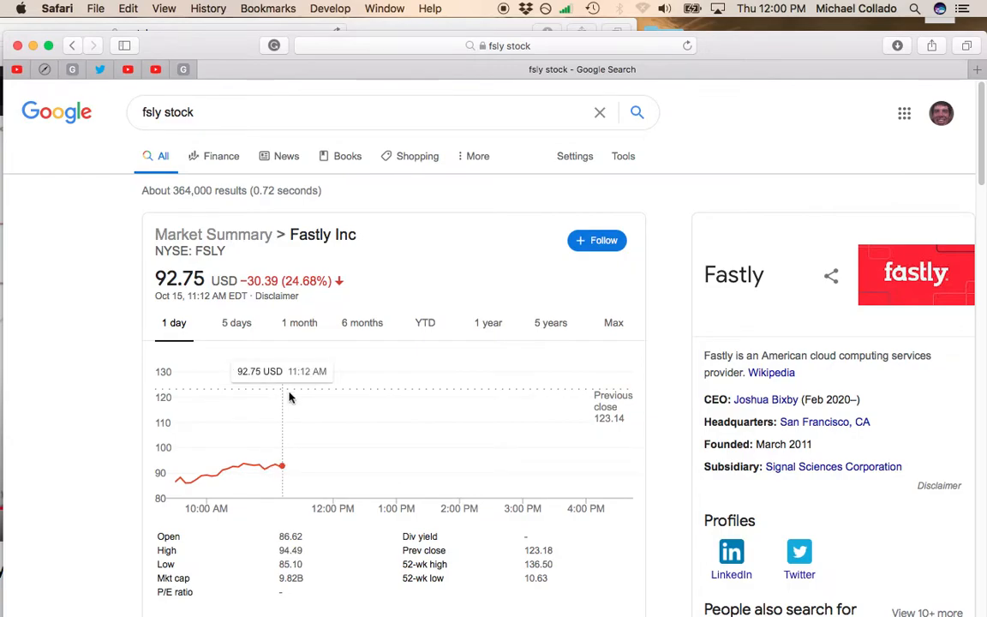
mouse_move(251, 394)
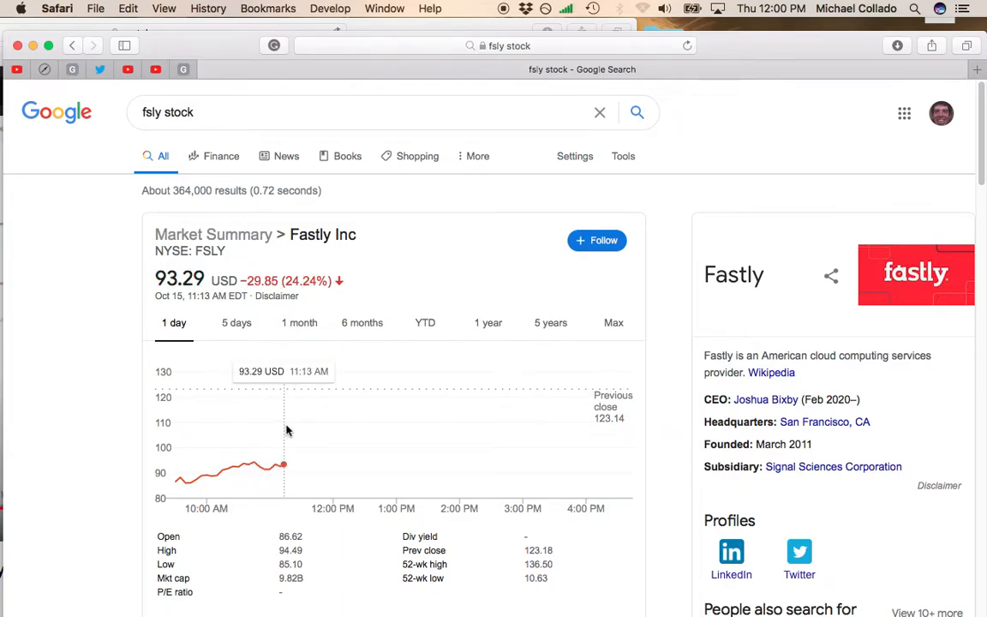
click(362, 322)
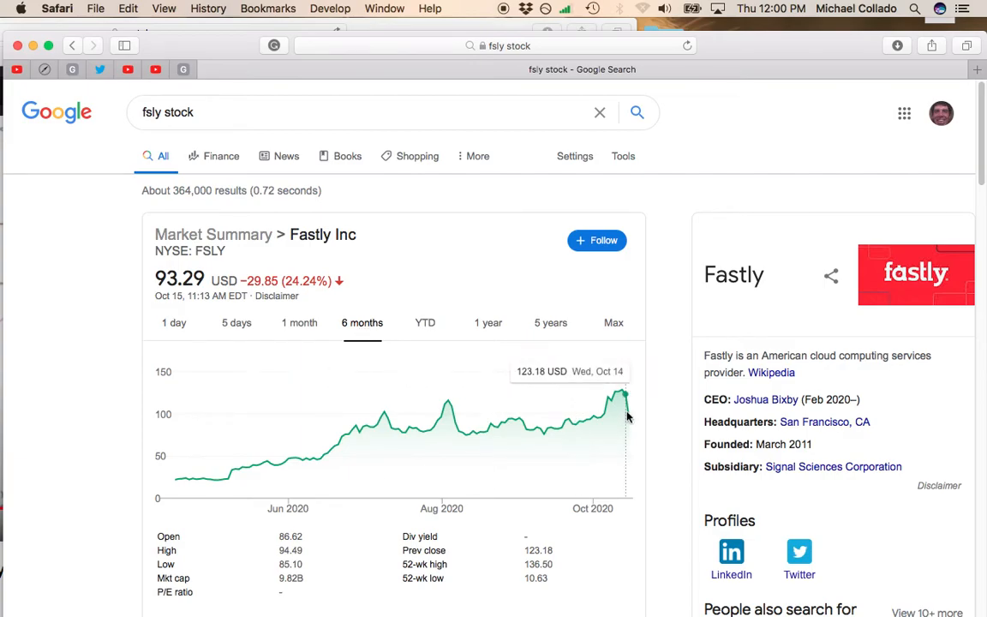
mouse_move(629, 419)
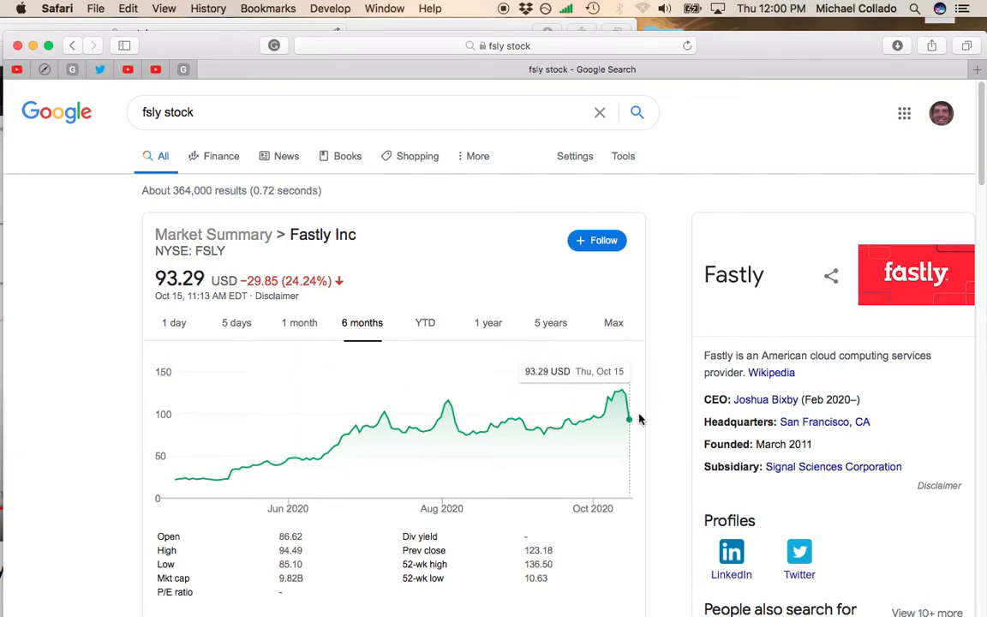
- Switch Fastly's chart to 1 month, then to the 5-day range showing the Oct 15 plunge
click(299, 322)
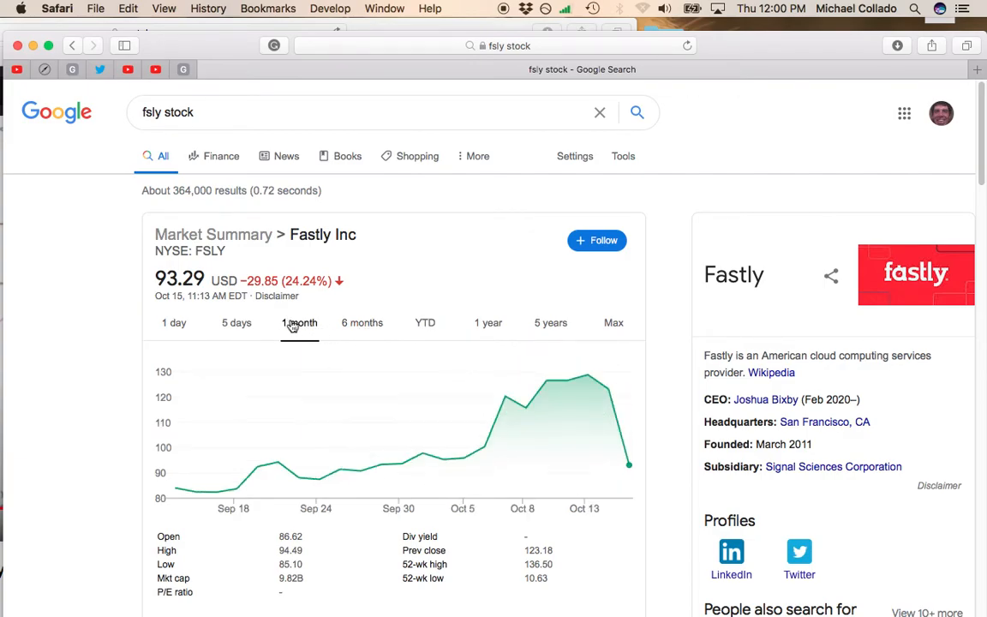
mouse_move(587, 375)
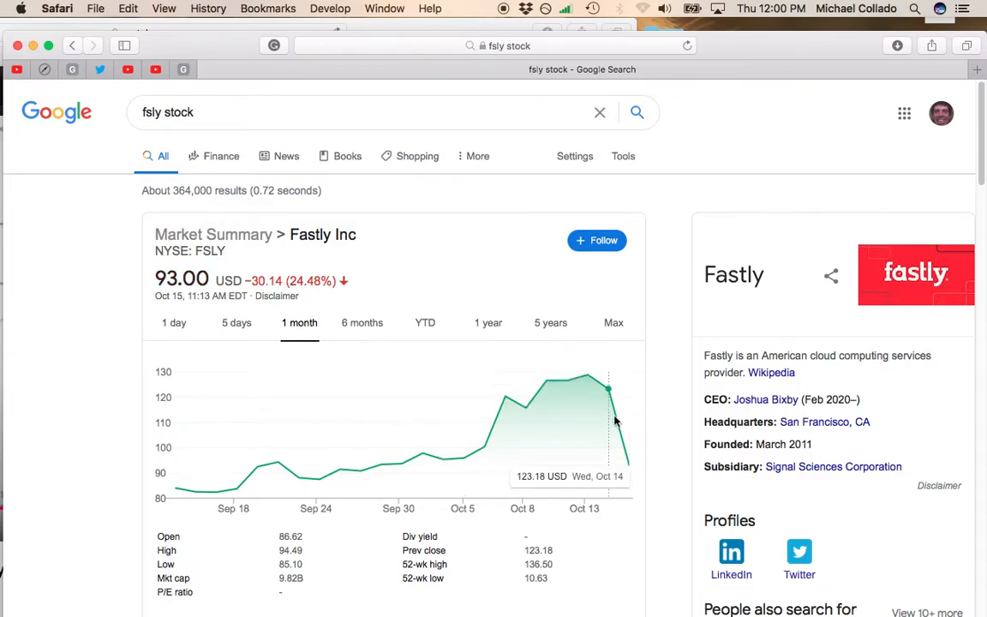
mouse_move(602, 415)
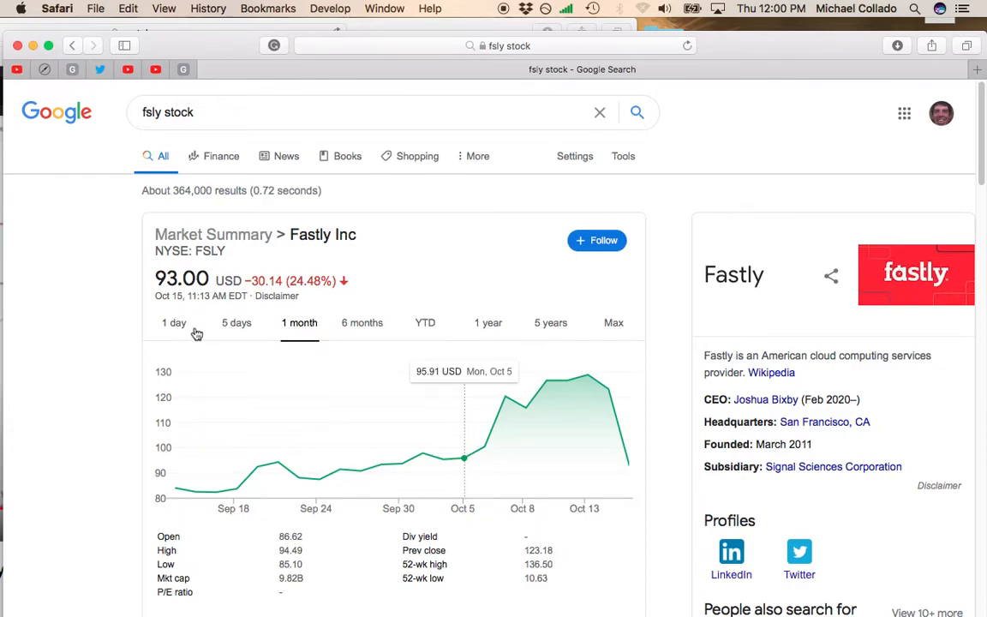
click(236, 322)
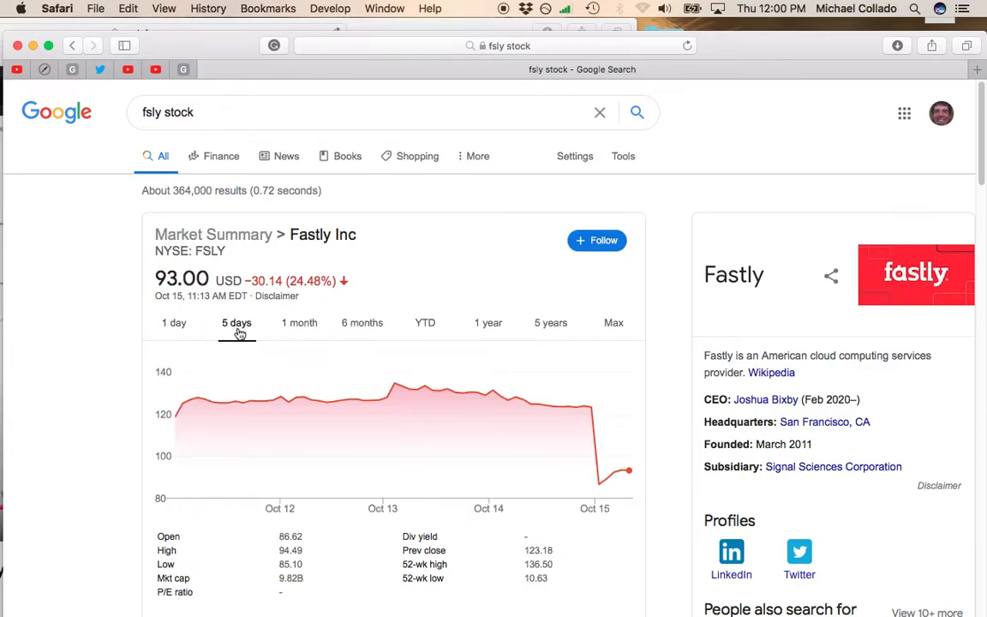
- Switch Fastly's chart to the 1-day view, showing the 86.12 USD low at 9:45 AM
click(174, 322)
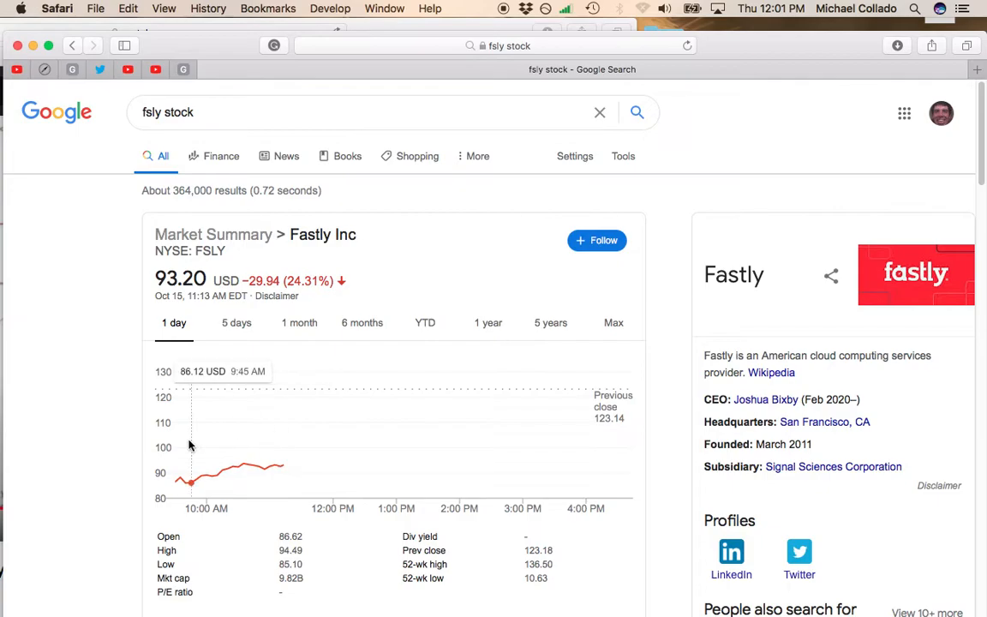
mouse_move(281, 445)
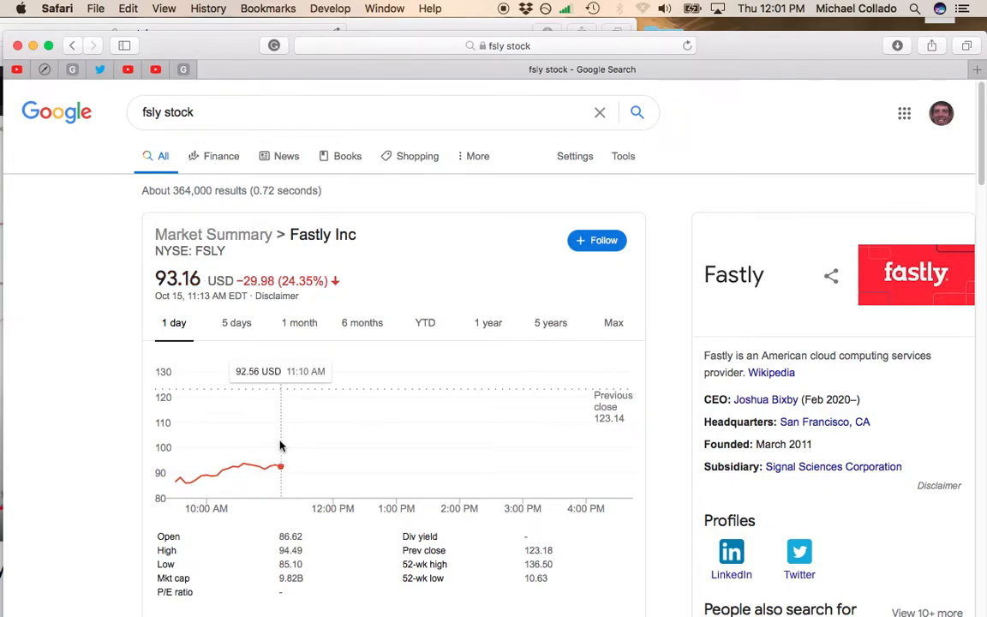
mouse_move(295, 452)
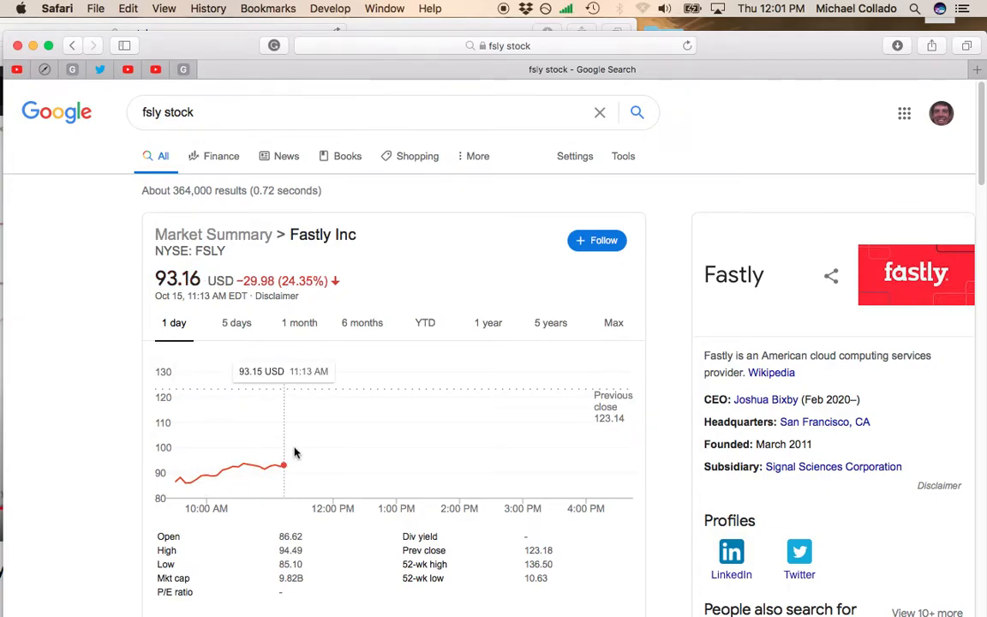
mouse_move(289, 441)
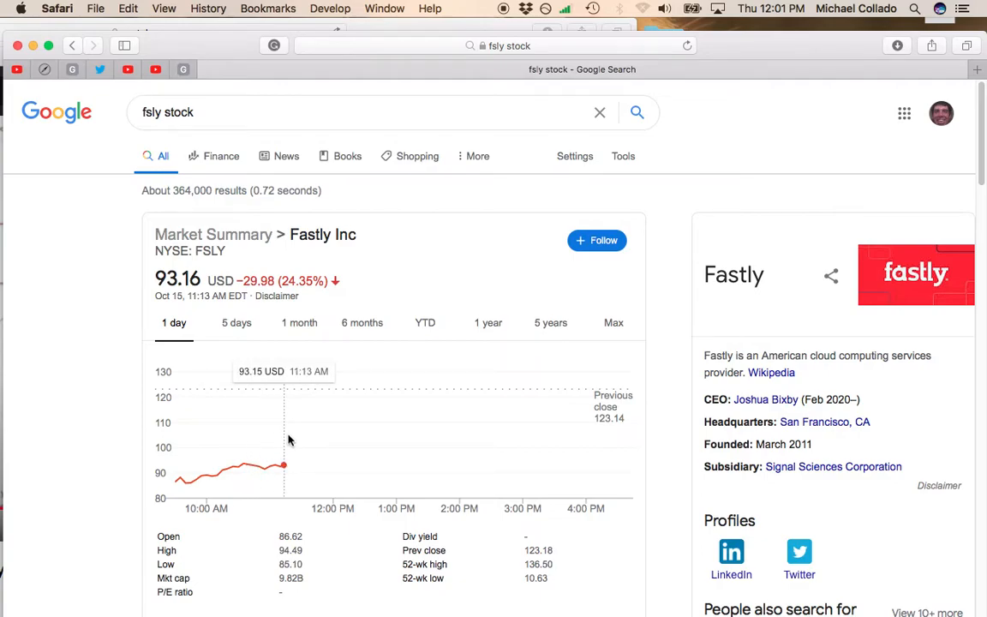
mouse_move(293, 437)
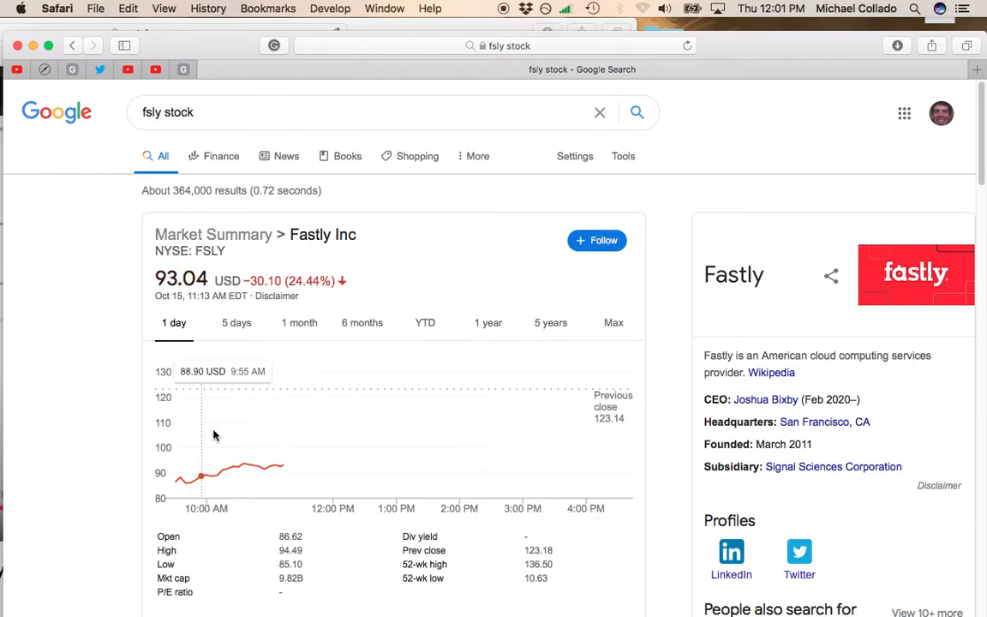
mouse_move(283, 442)
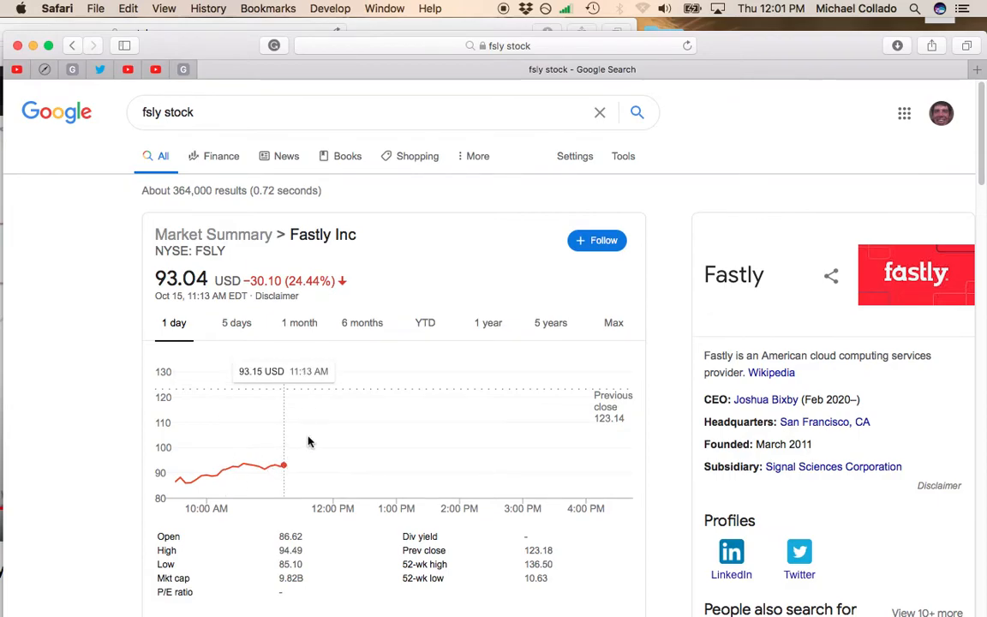
mouse_move(302, 442)
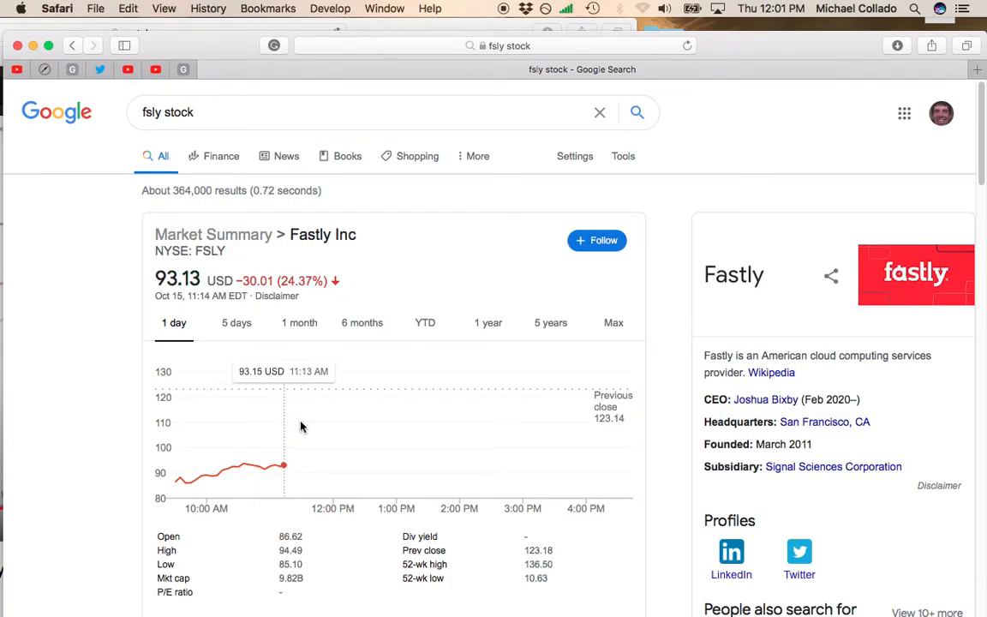
mouse_move(345, 308)
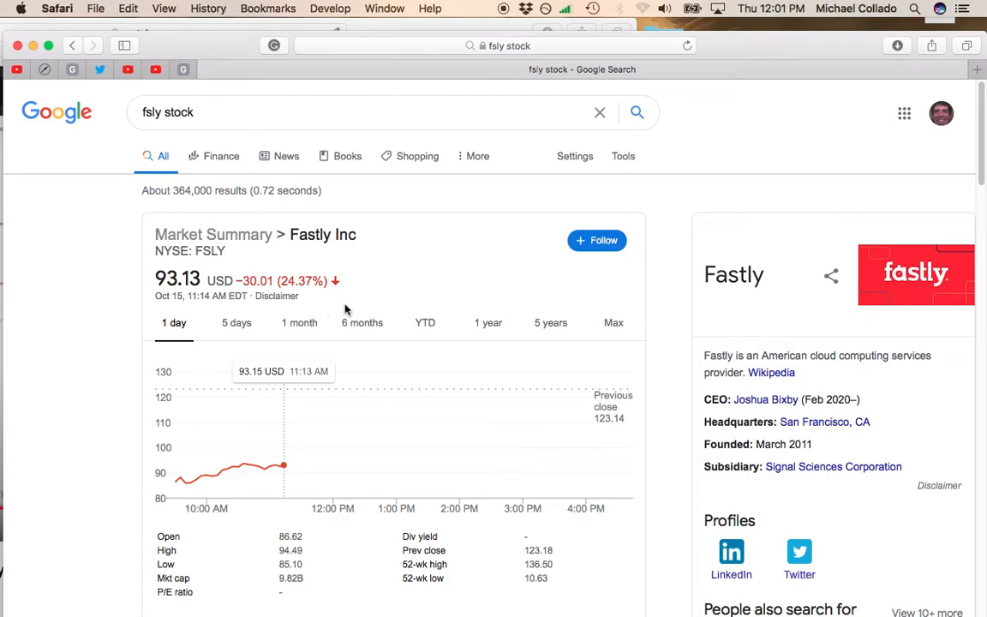
mouse_move(505, 44)
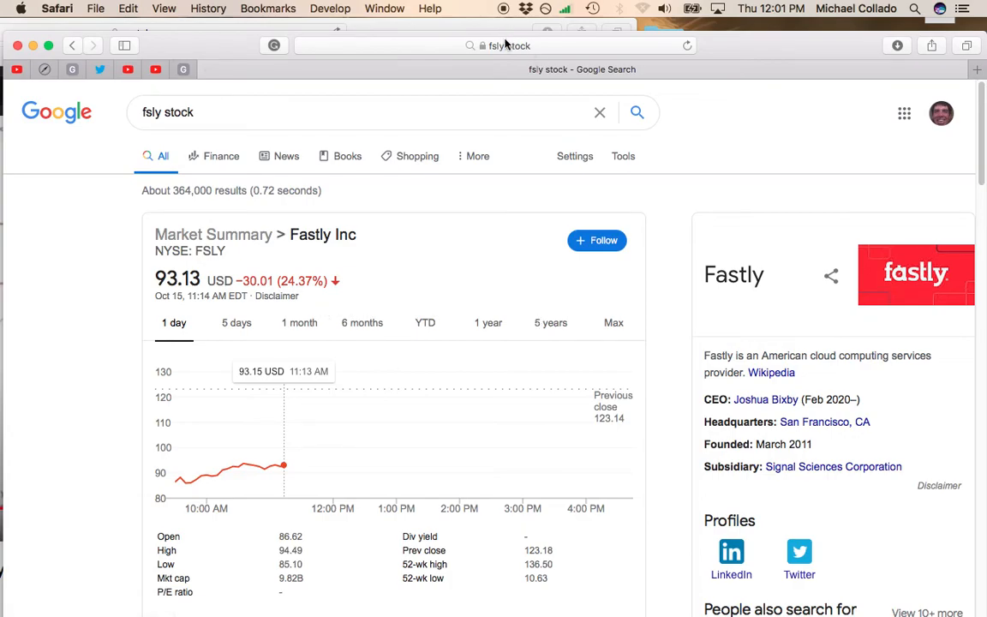
mouse_move(508, 44)
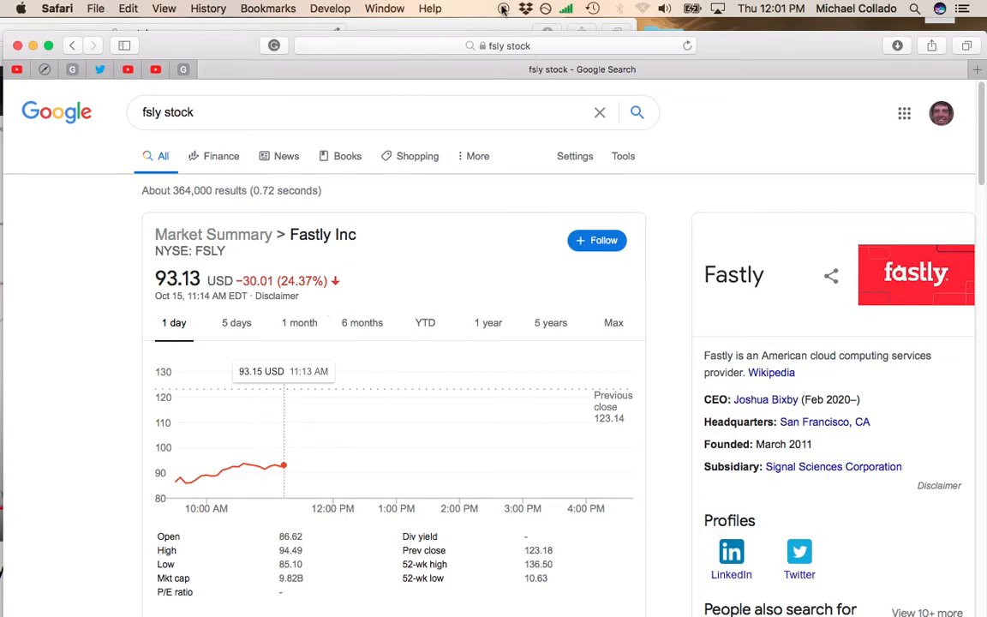